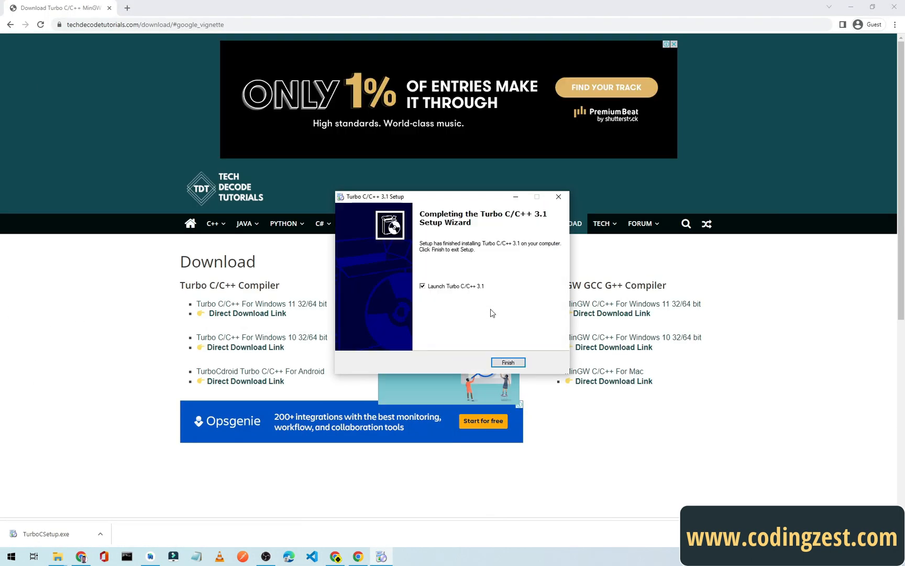
- Finish the completed Turbo C/C++ 3.1 setup wizard, leaving the browser's download page
click(507, 362)
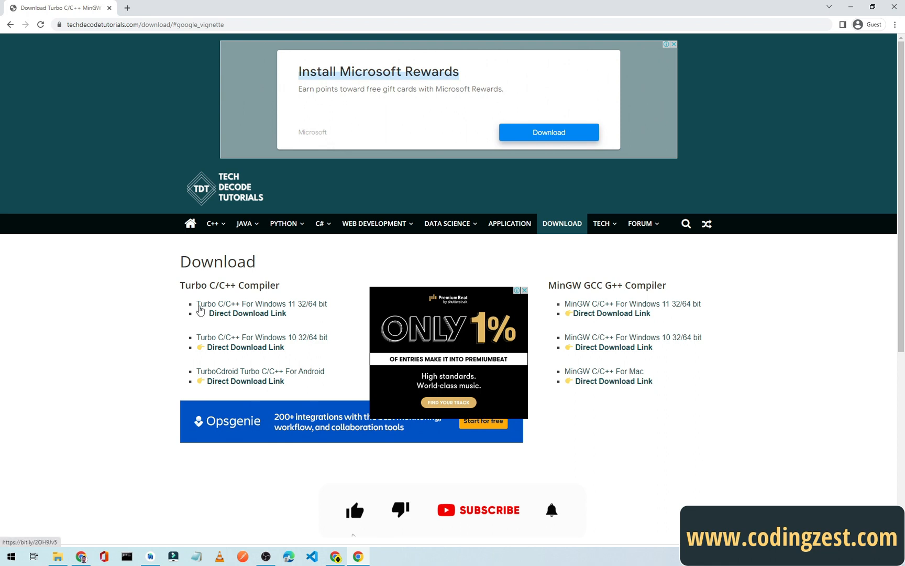
- Download TurboCSetup.exe via the Direct Download Link for Windows 10 32/64 bit
click(491, 510)
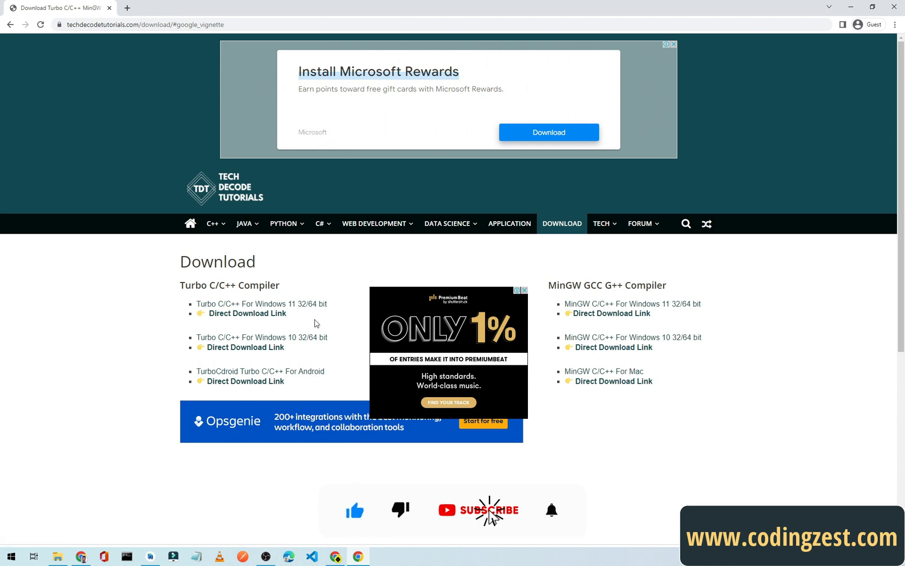
click(489, 509)
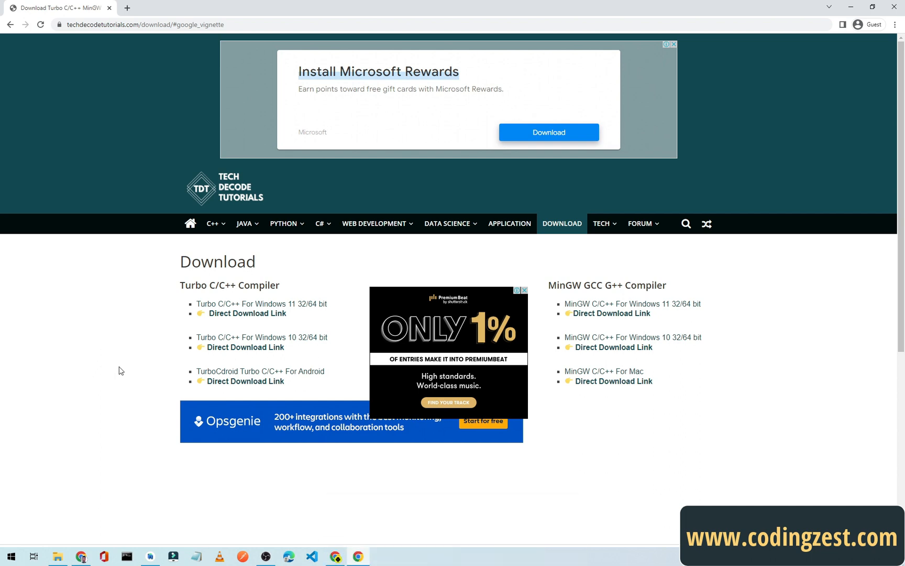
mouse_move(245, 347)
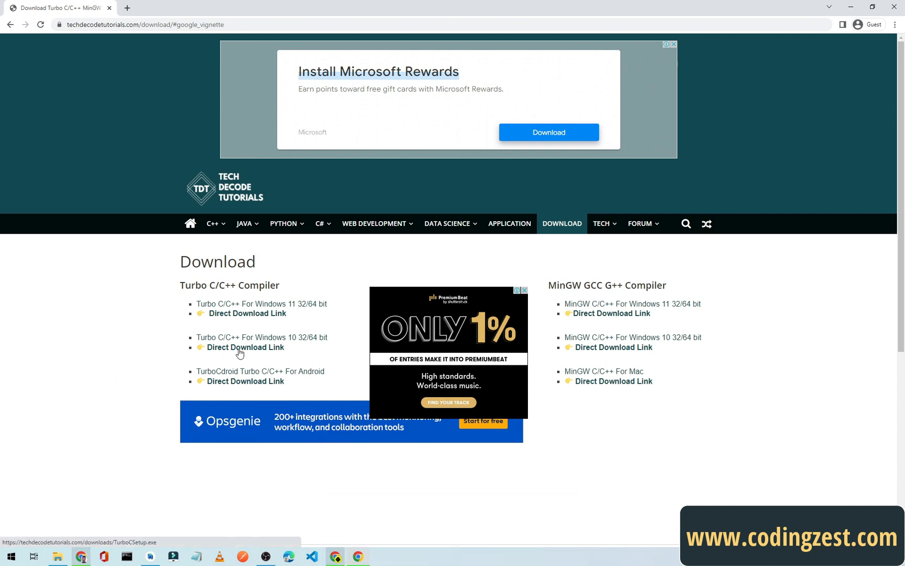
click(245, 347)
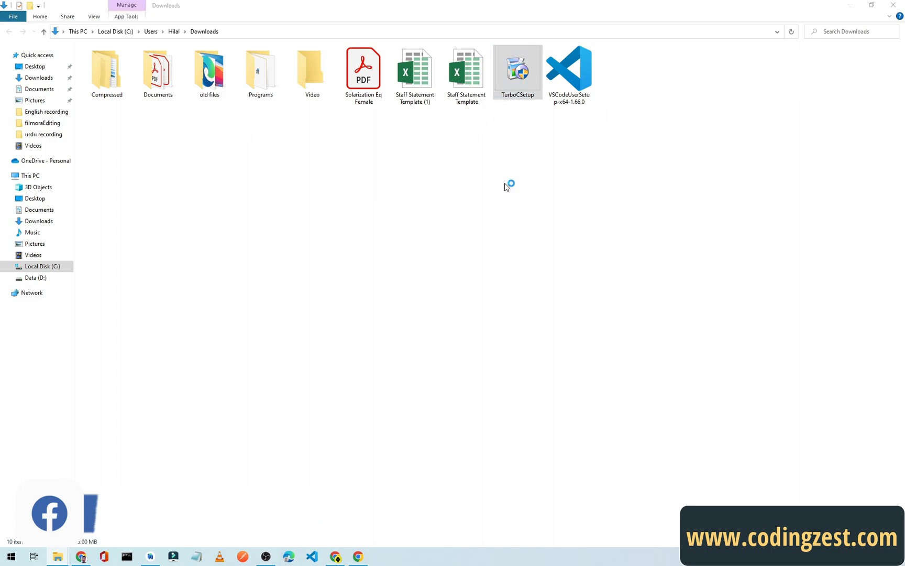
- Run TurboCSetup from the Downloads folder to start the Turbo C/C++ 3.1 setup wizard
double_click(517, 69)
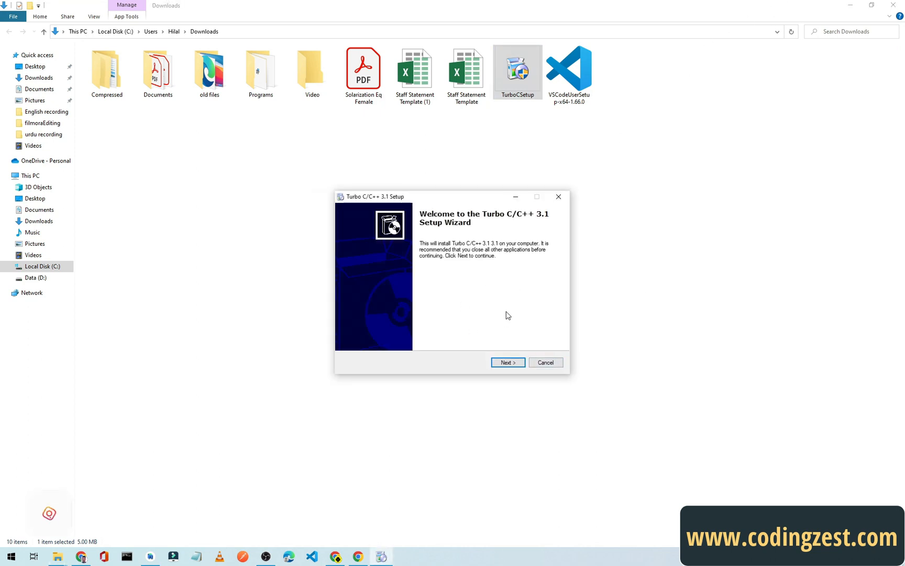
- Accept the license, keep Create desktop icon, install and launch Turbo C++ into COLOURS.CPP
click(507, 362)
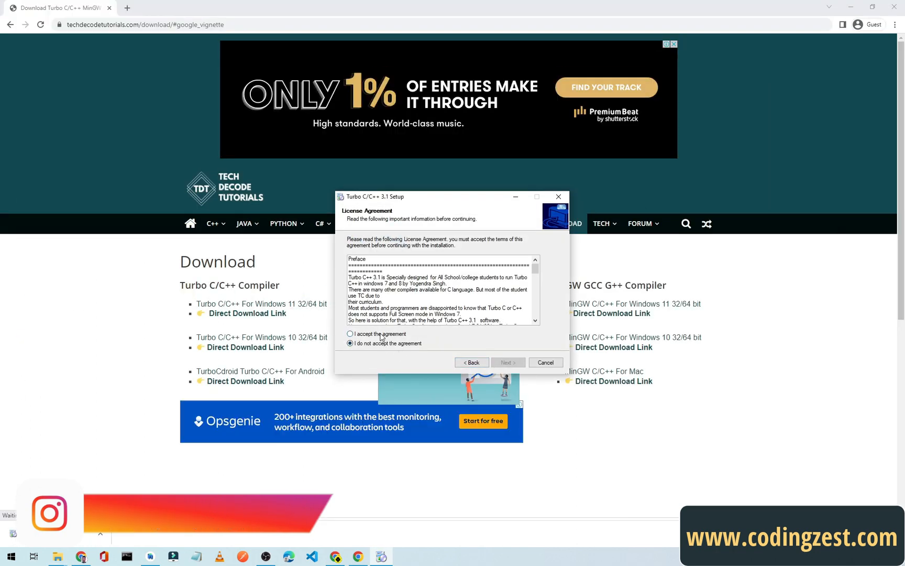
click(507, 362)
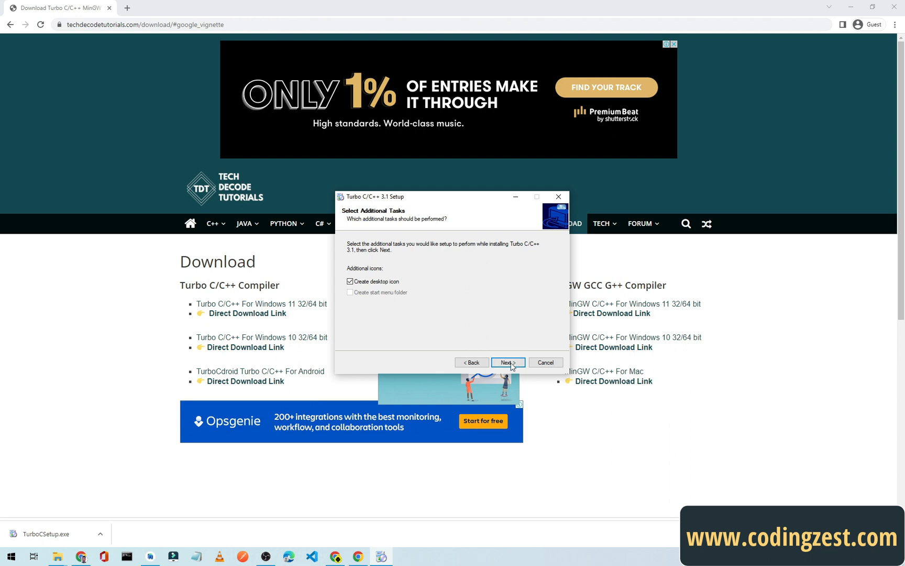
click(507, 362)
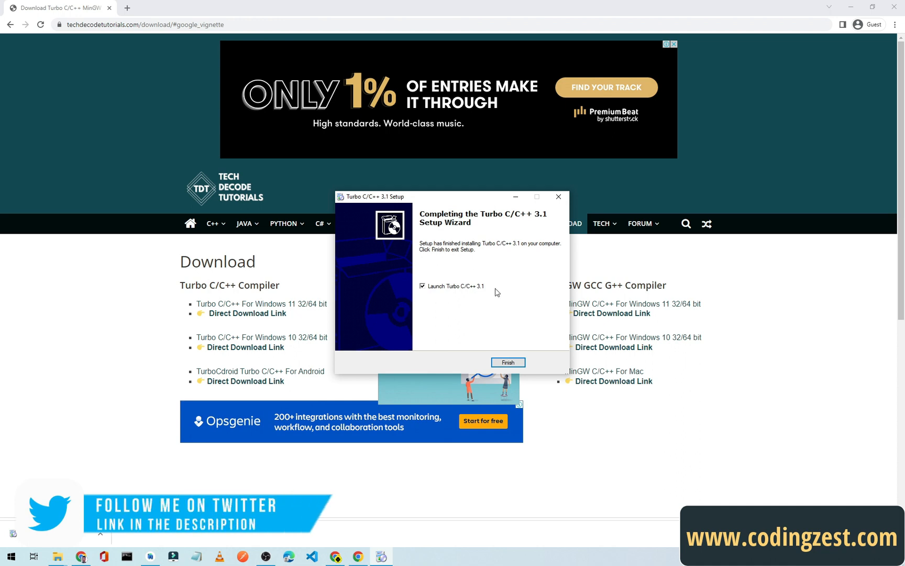
mouse_move(527, 343)
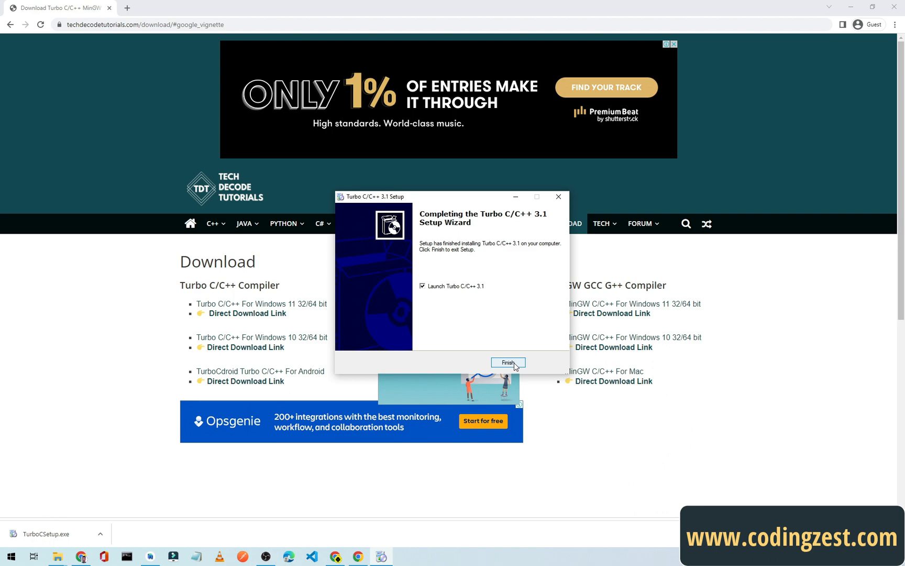
click(507, 362)
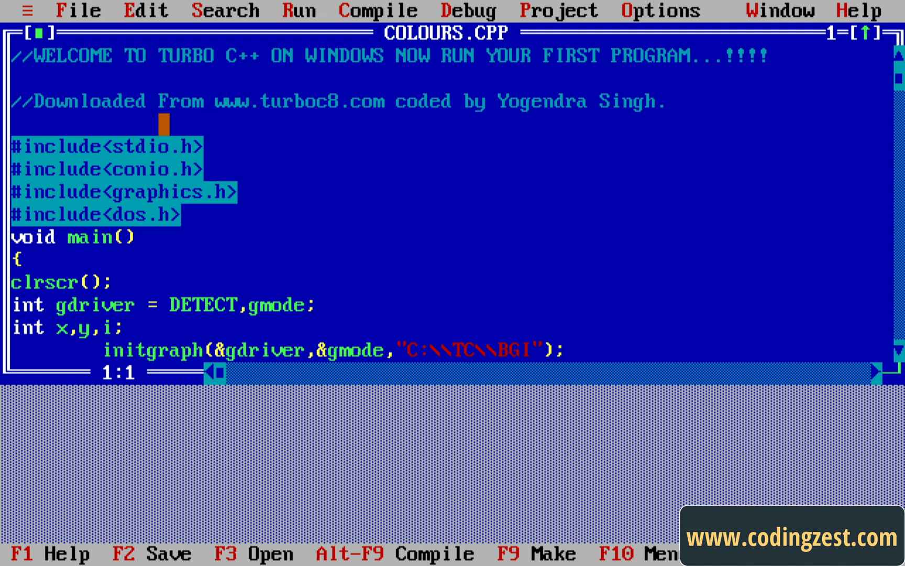
- Show the File menu (New, Open, Save, Quit) over the COLOURS.CPP editor
click(84, 55)
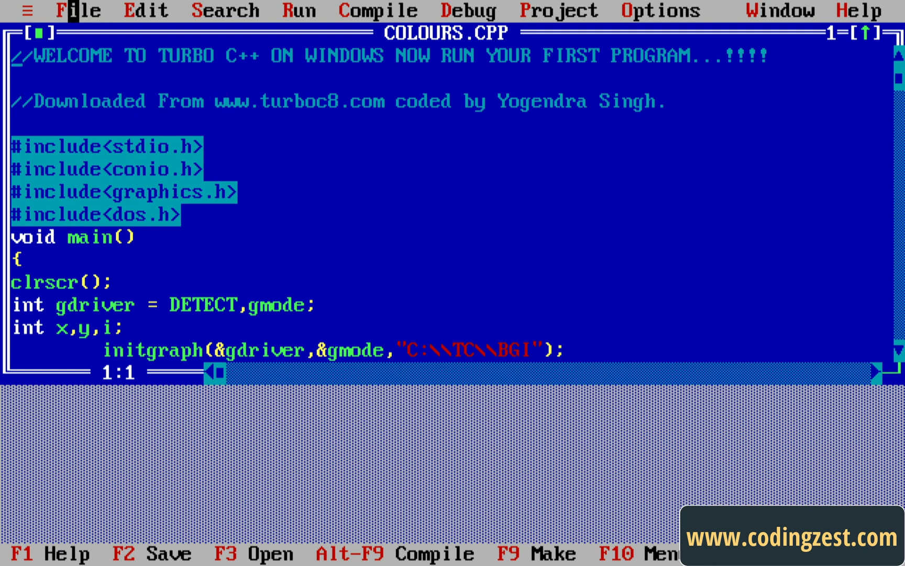
click(78, 11)
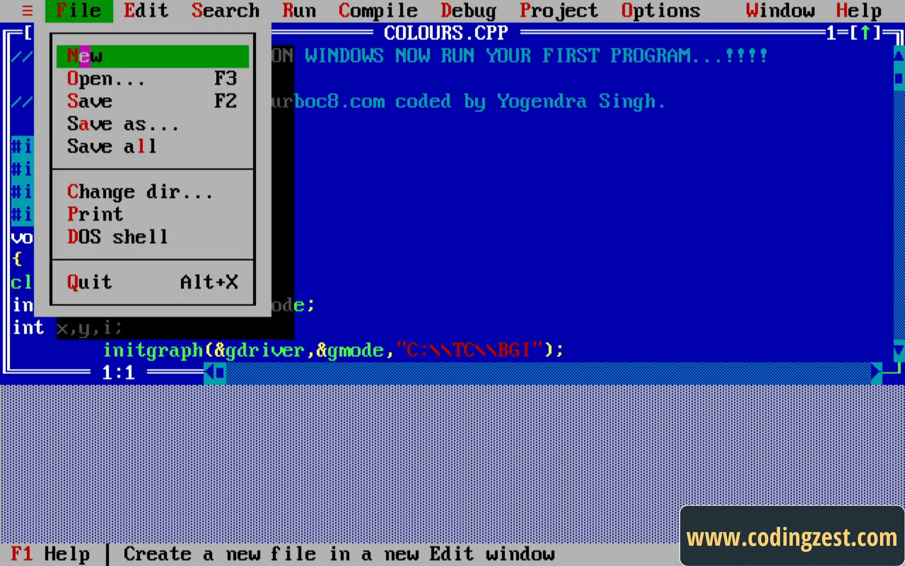